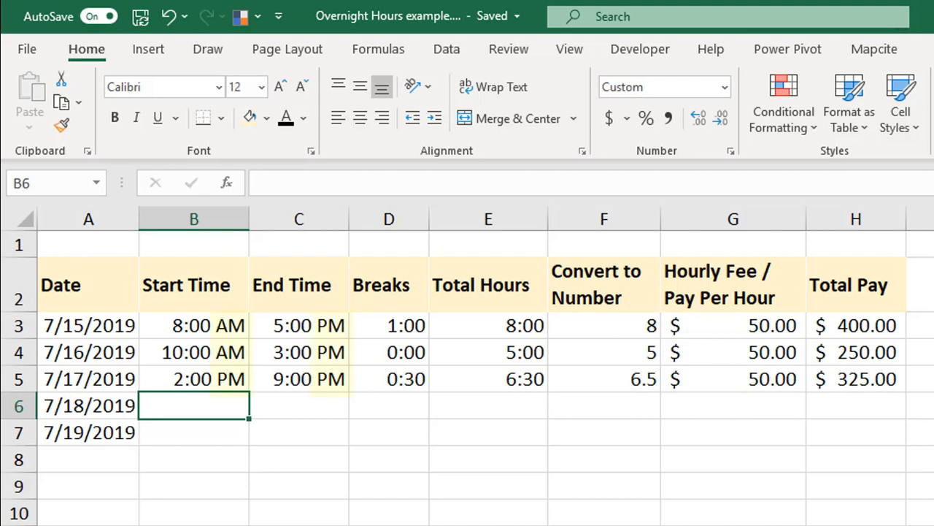
- Enter 6 PM as the start and 2 AM as the end for the 7/18/2019 shift
text(6:00 PM)
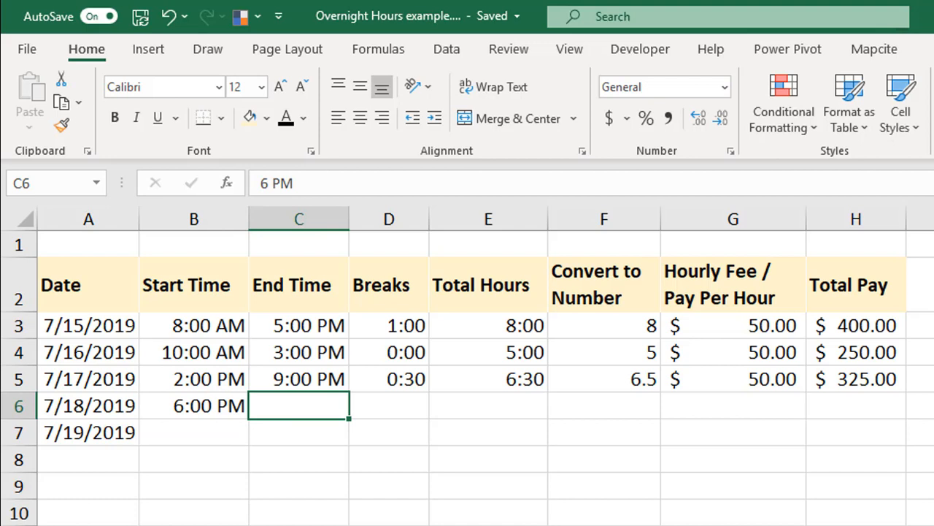
text(2:00 AM)
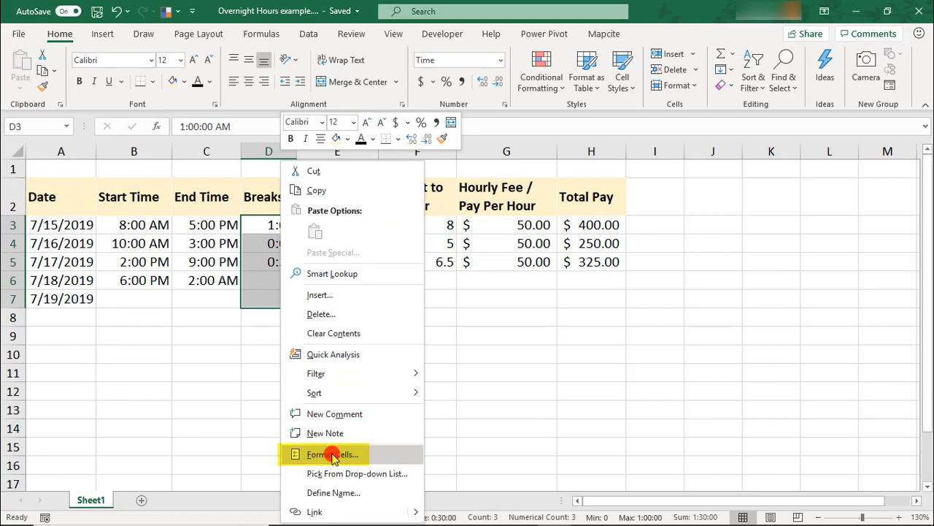
- Format the Breaks cells as Time type 13:30 so they read 1:00, 0:00 and 0:30
click(333, 454)
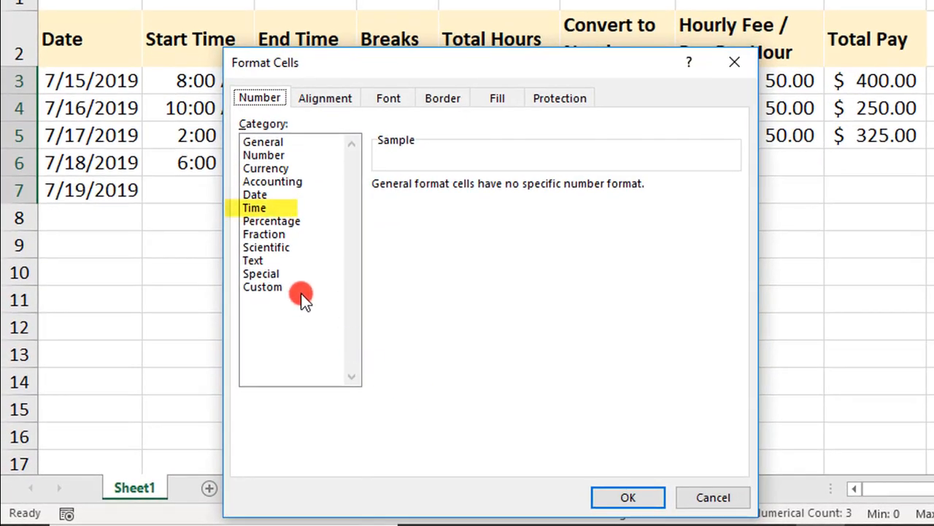
click(254, 207)
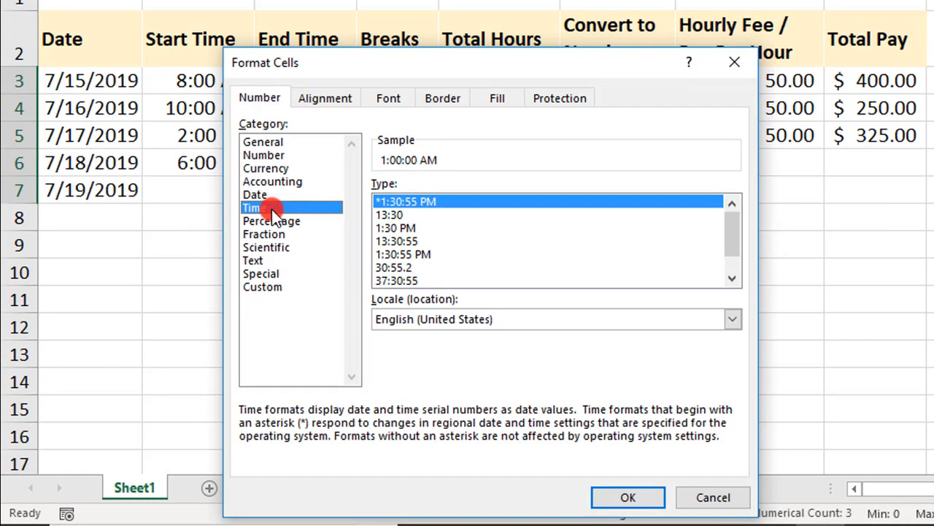
click(390, 214)
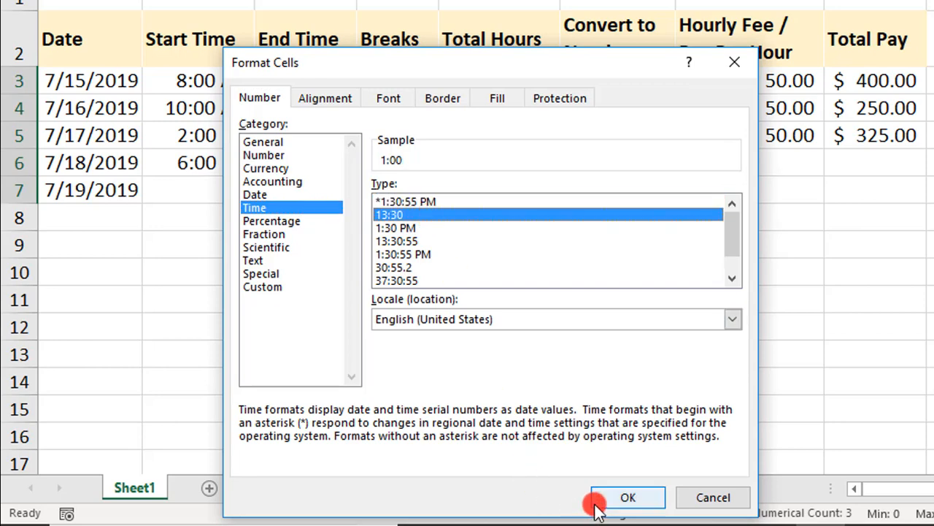
click(628, 497)
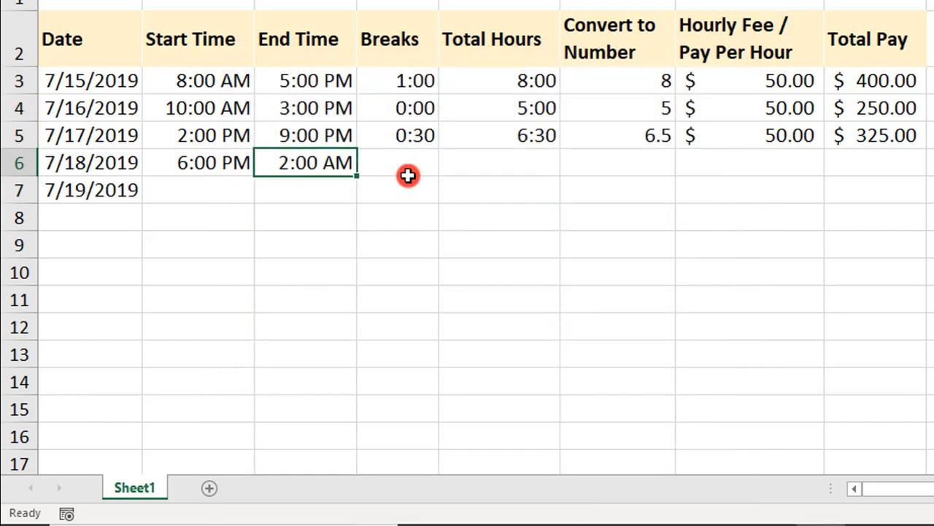
- Enter a 0:30 break in D6 for the 7/18/2019 shift
click(397, 162)
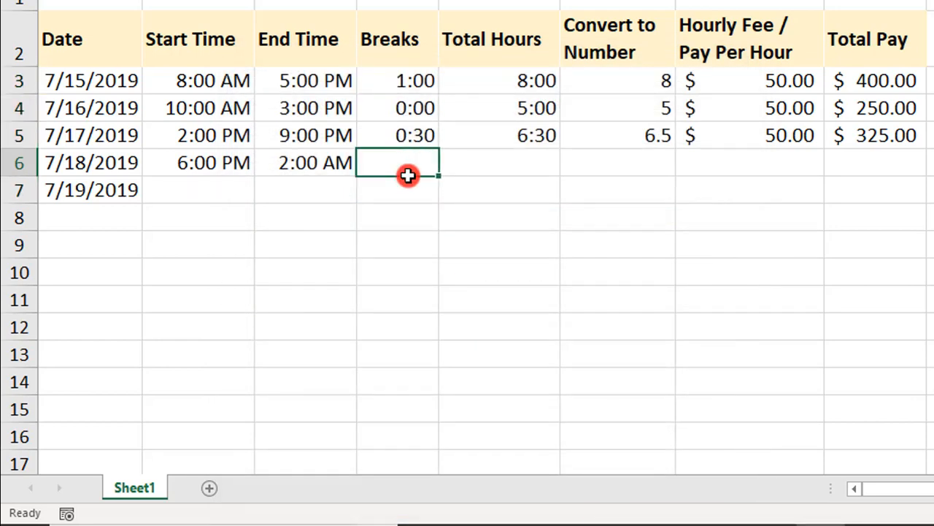
text(0:30)
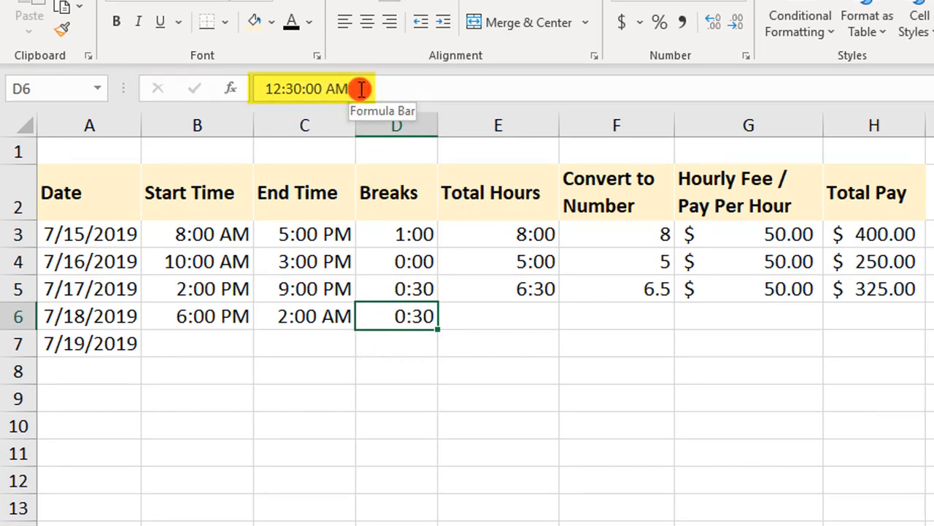
mouse_move(456, 245)
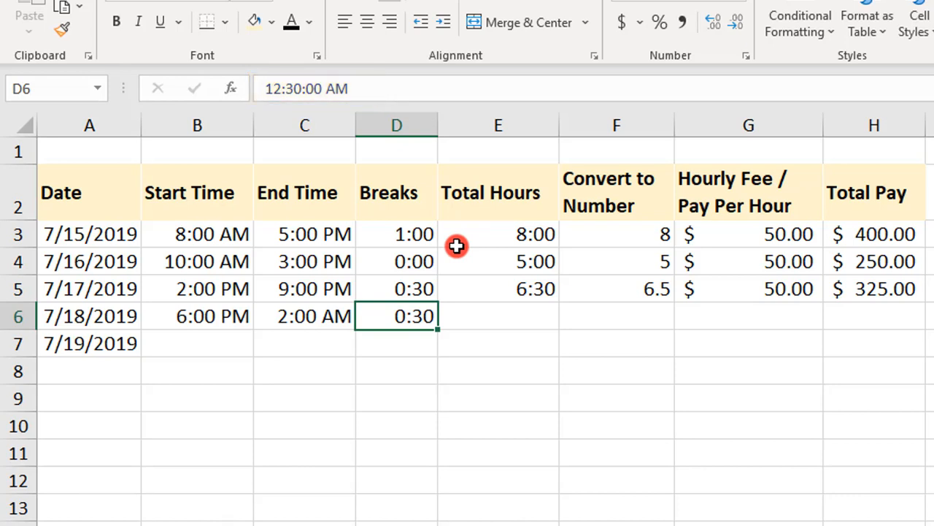
- Enter =(C6-B6)-D6 in E6, which shows only #### signs for the overnight shift
text(=(C6-D6)
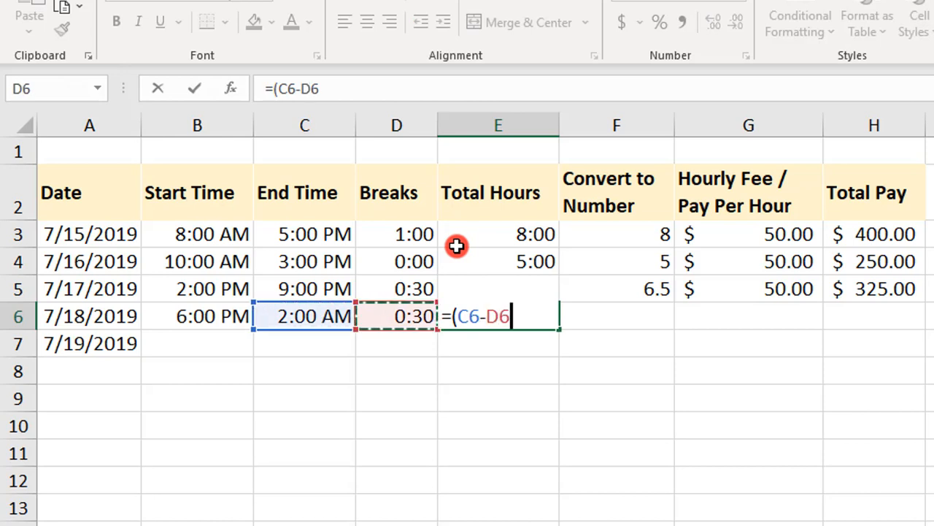
click(197, 315)
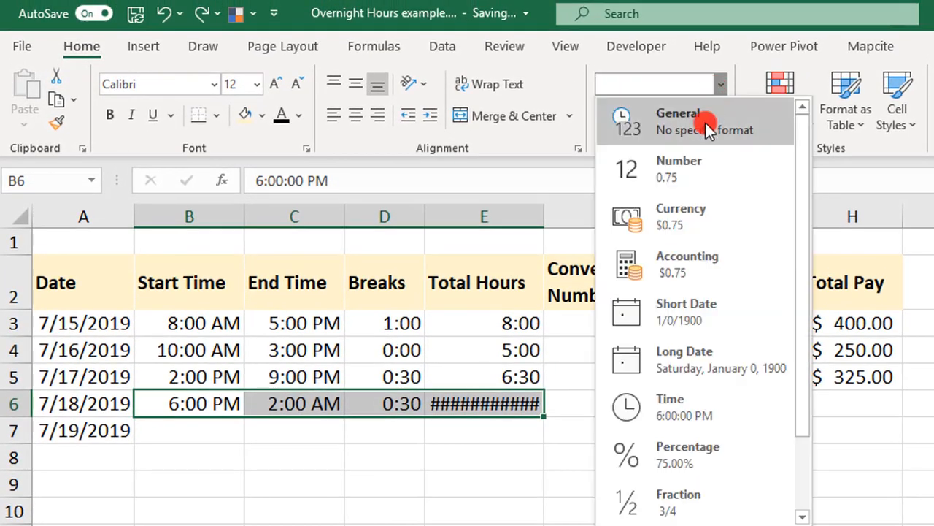
- Set B6:E6 to General number format and delete the negative total in E6
click(678, 120)
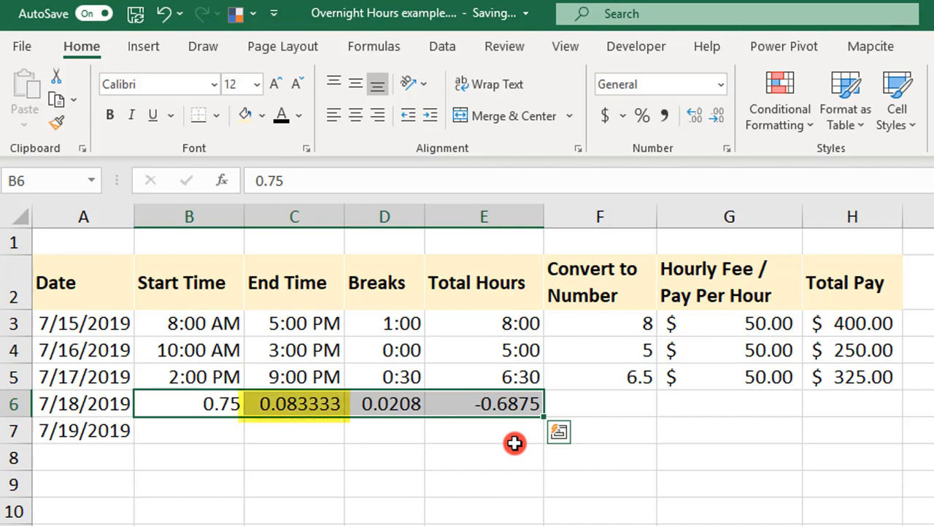
click(190, 403)
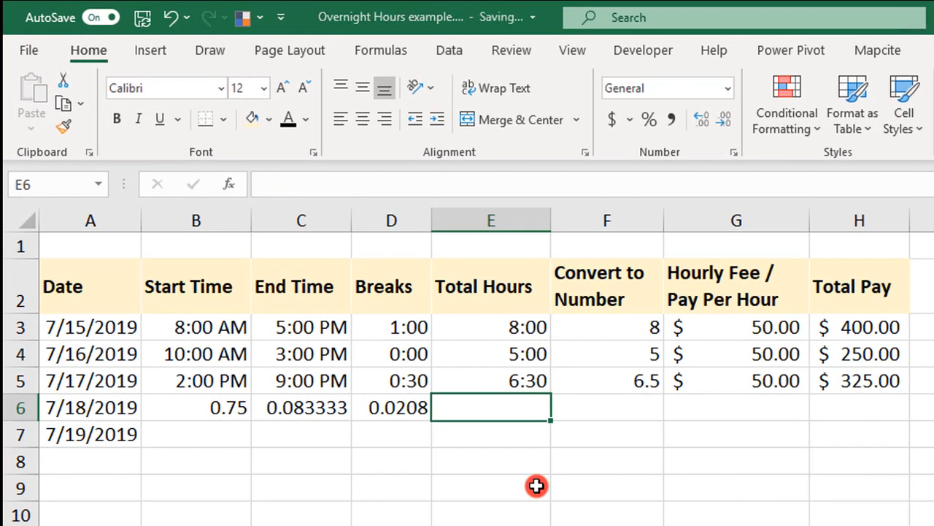
- Enter =MOD((C6-B6),1)-D6 in E6, returning 0.3125 for the overnight total
text(=MOD)
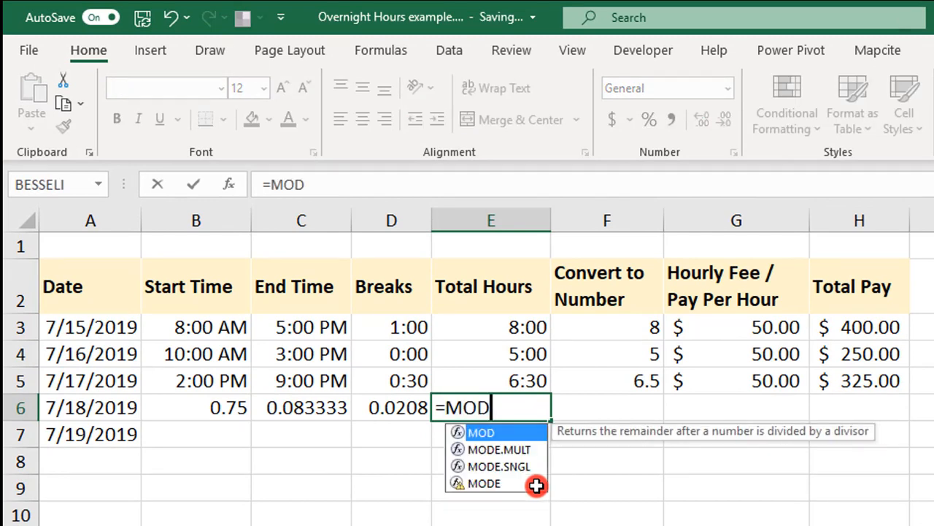
text((()
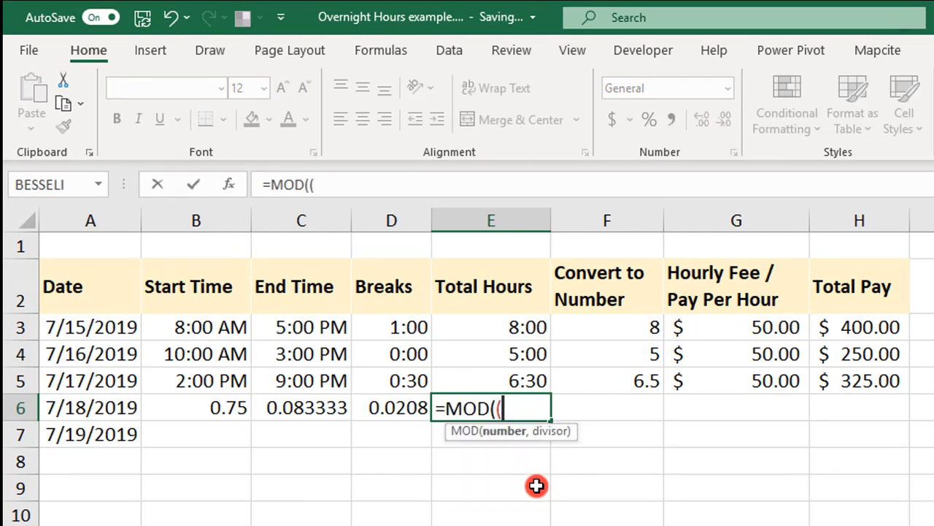
click(300, 408)
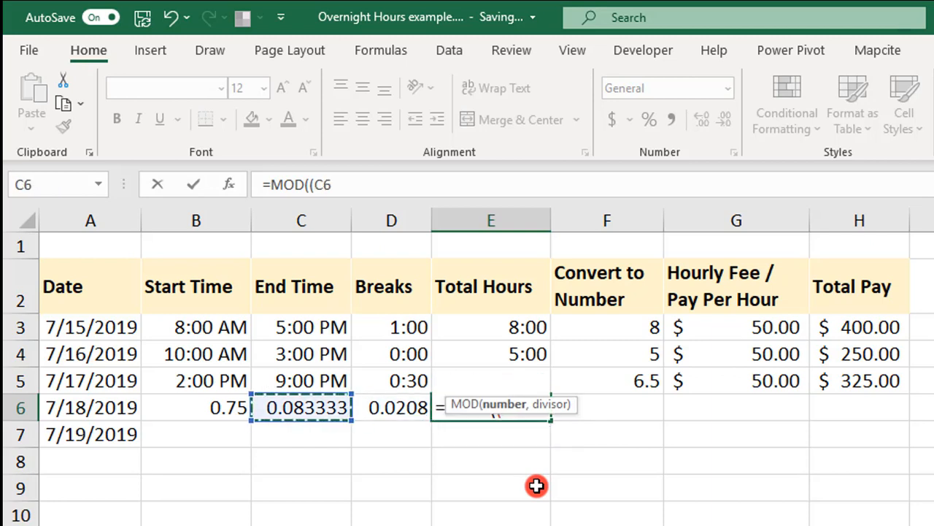
text(-)
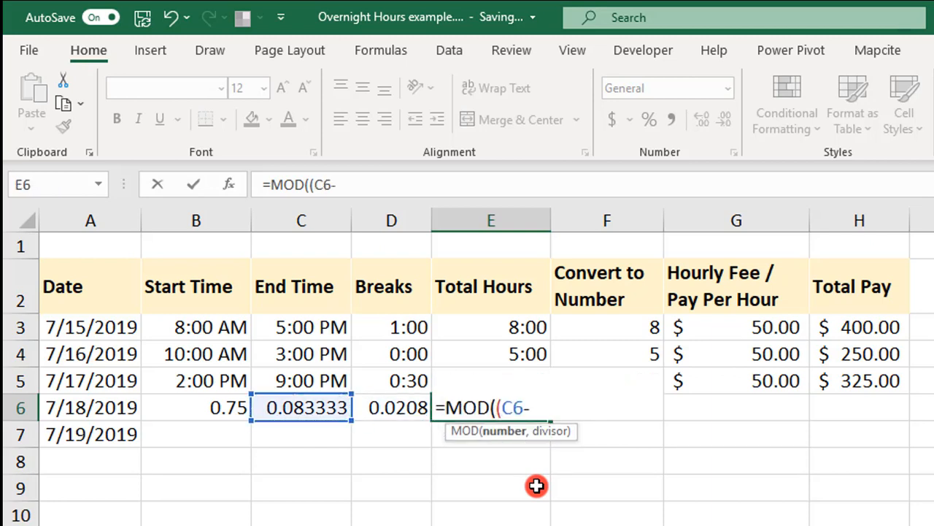
click(196, 406)
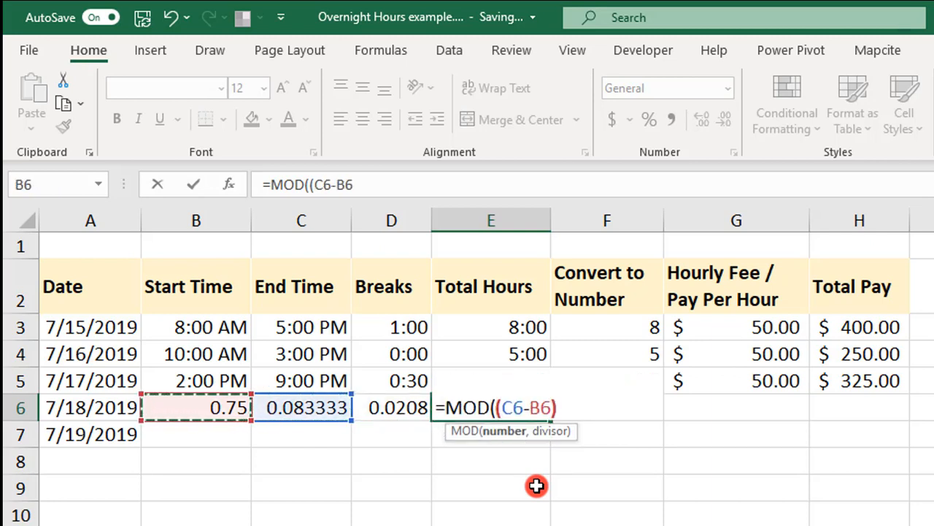
text(),1)
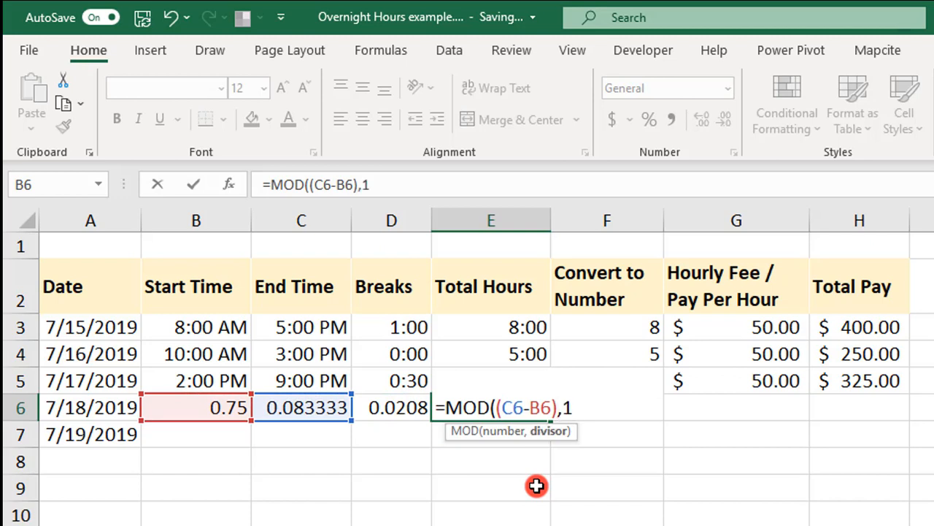
key(Enter)
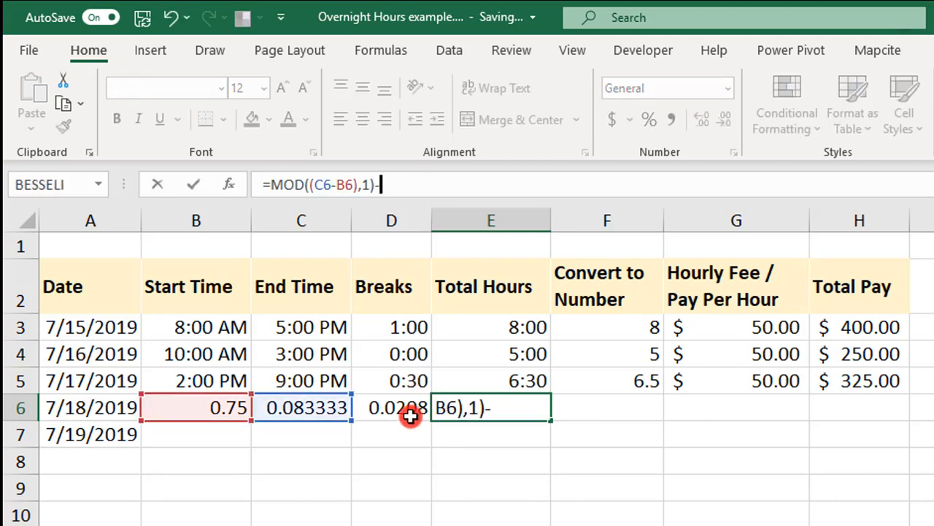
key(enter)
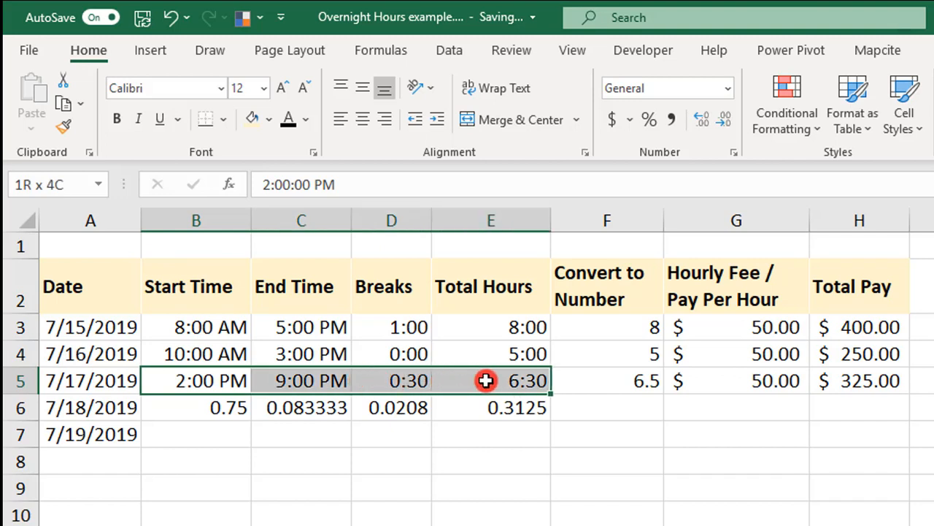
- Paint row 5's time formats onto B6:E6, showing 6:00 PM, 2:00 AM, 0:30 and 7:30
click(64, 126)
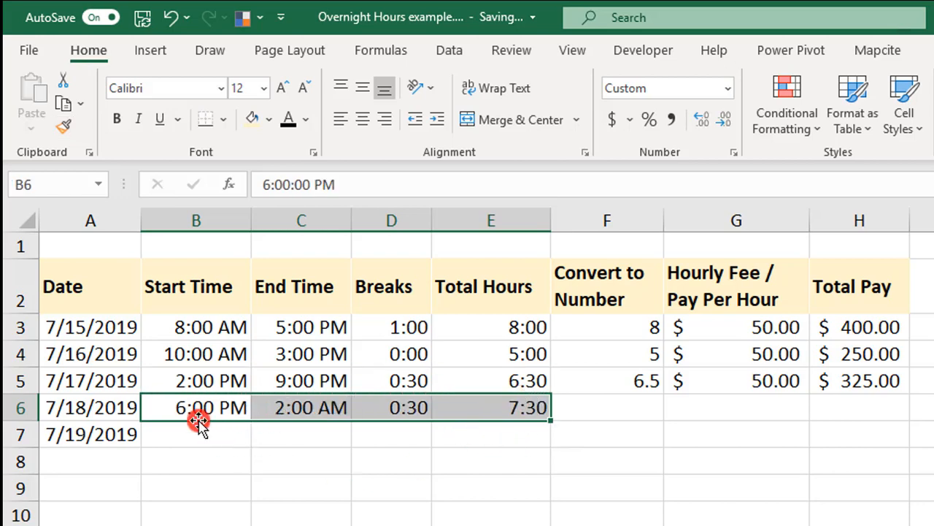
click(301, 407)
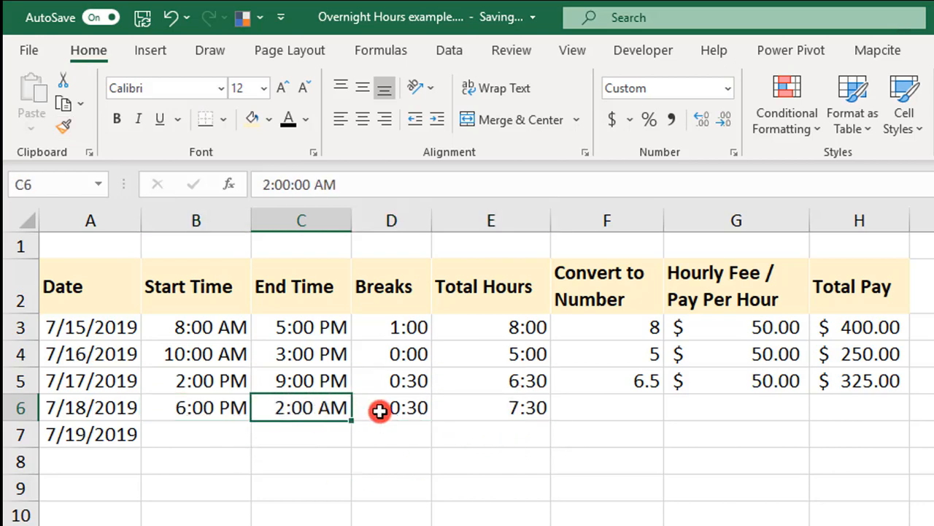
click(608, 407)
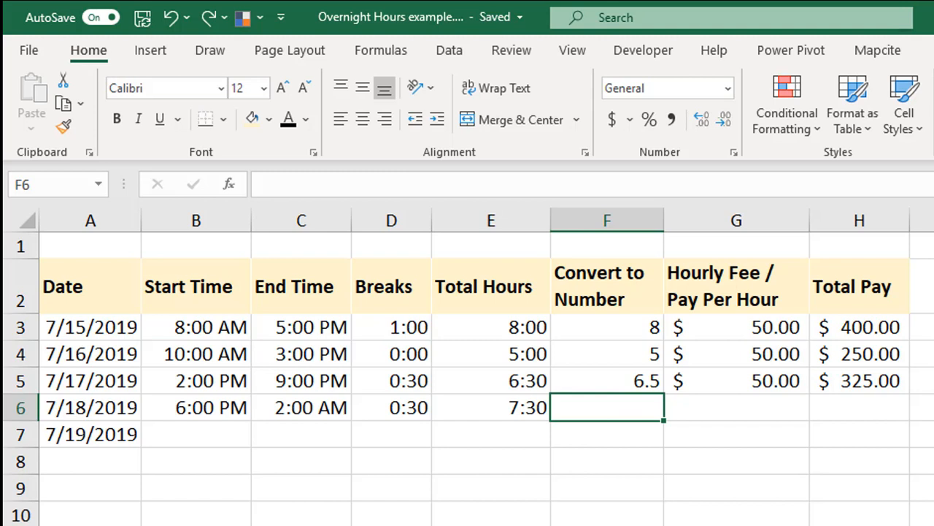
click(491, 408)
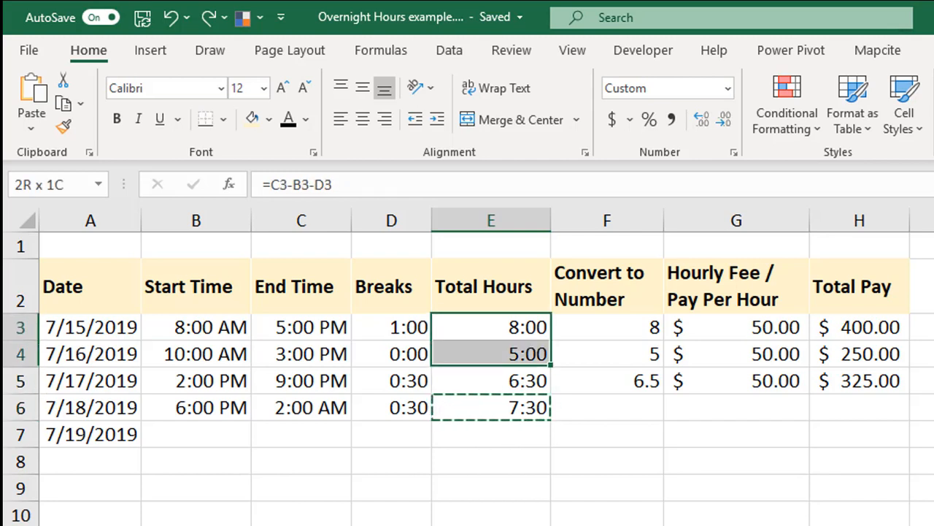
key(ctrl+c)
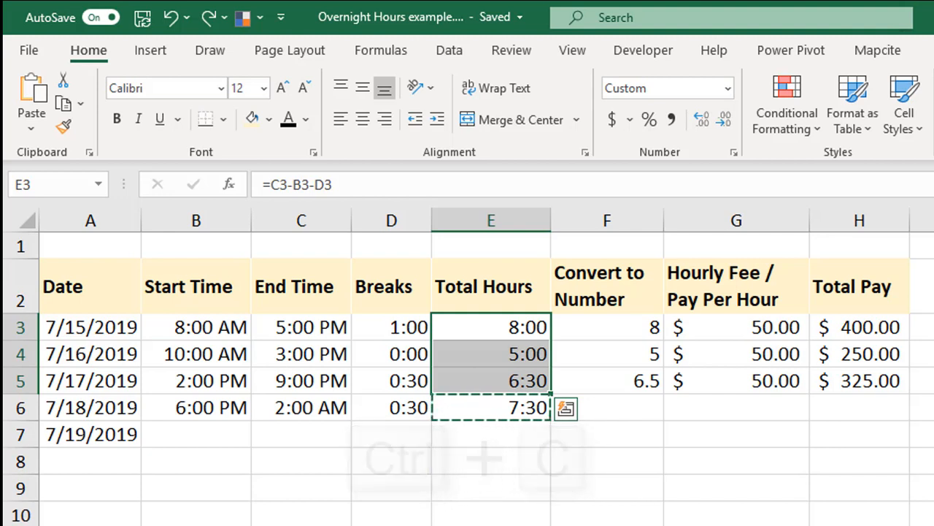
key(ctrl+v)
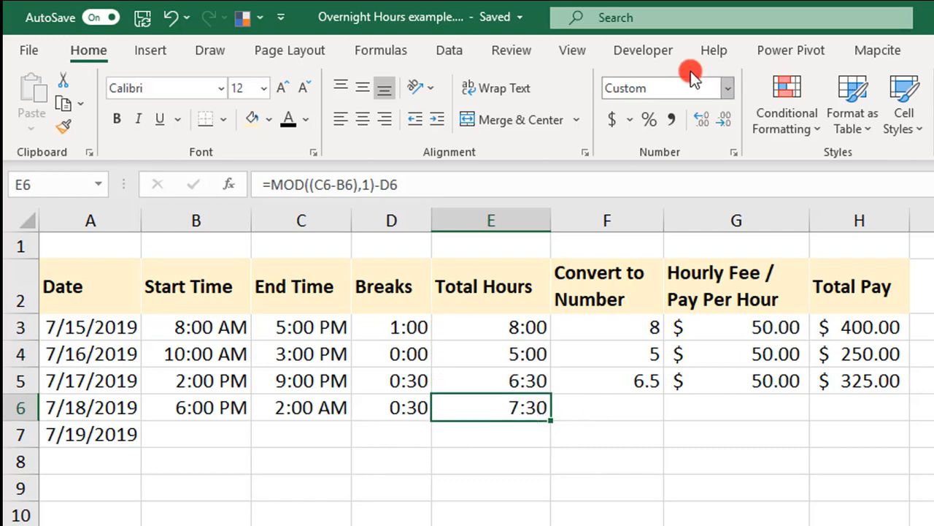
click(726, 88)
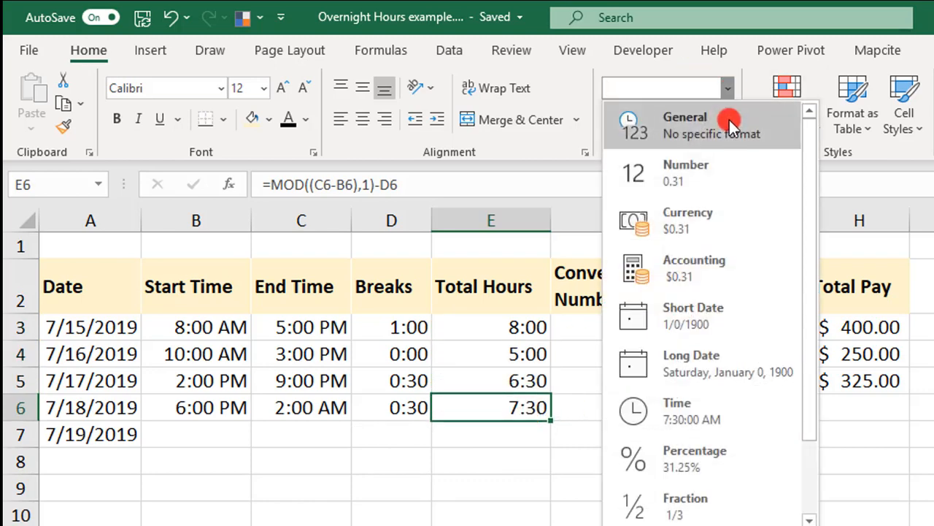
click(683, 116)
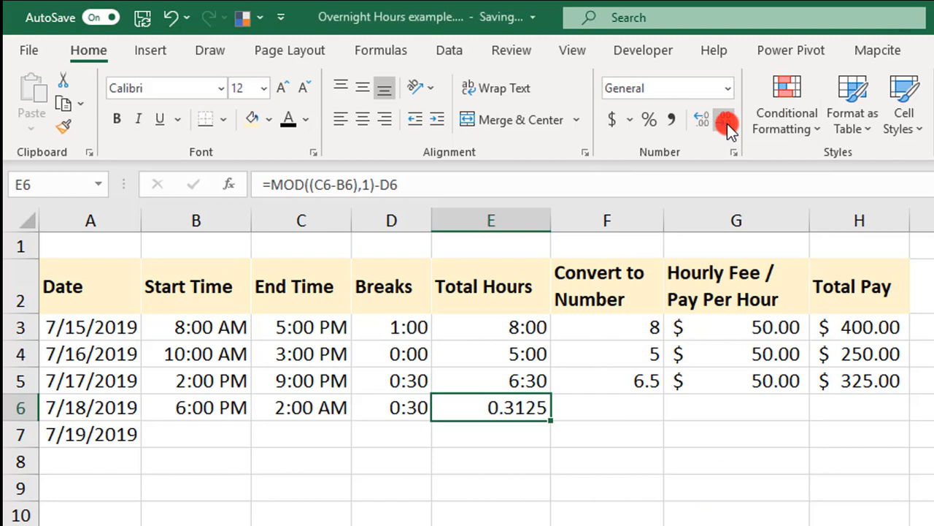
key(ctrl+z)
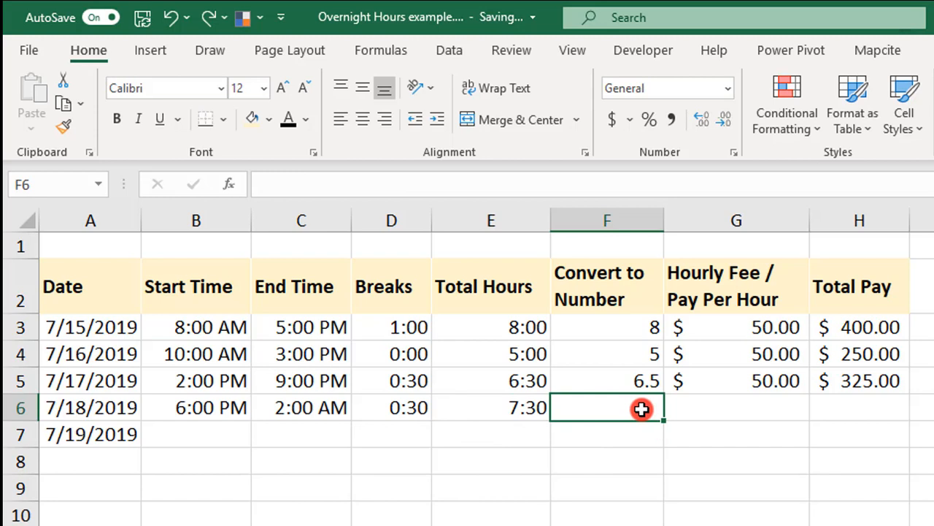
- Enter =E6*24 in F6 and show it as a General number, giving 7.5 hours
text(=)
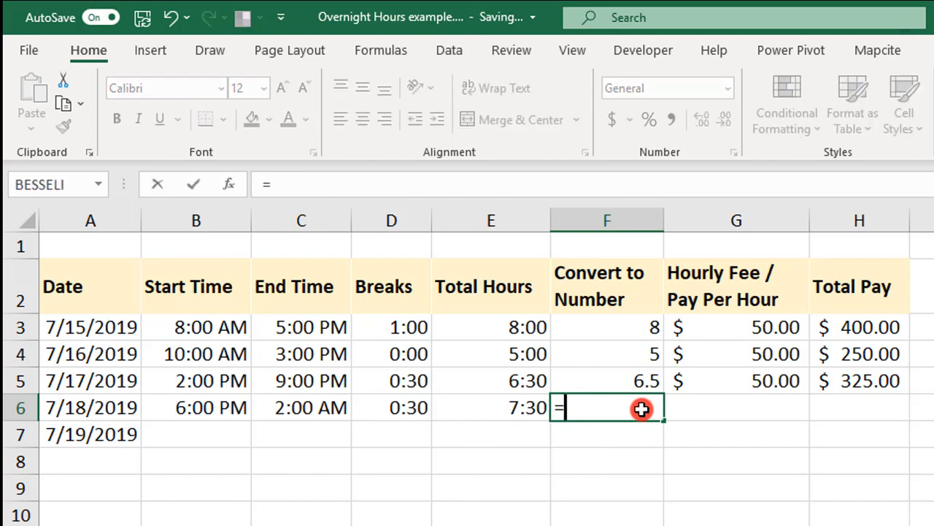
click(490, 407)
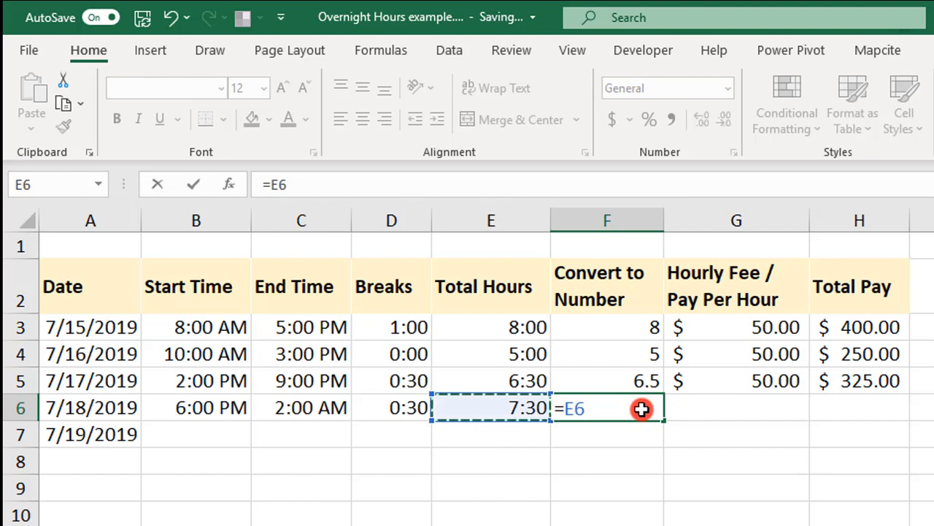
text(*24)
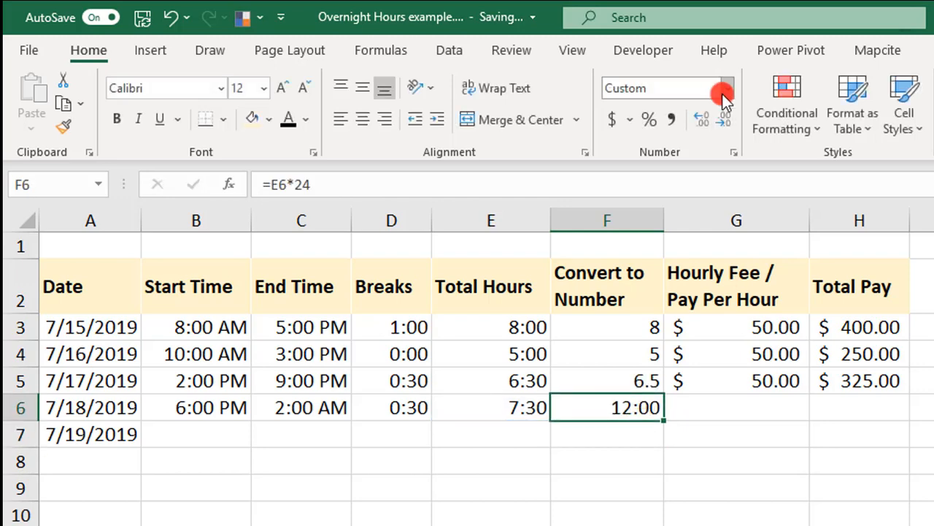
click(723, 95)
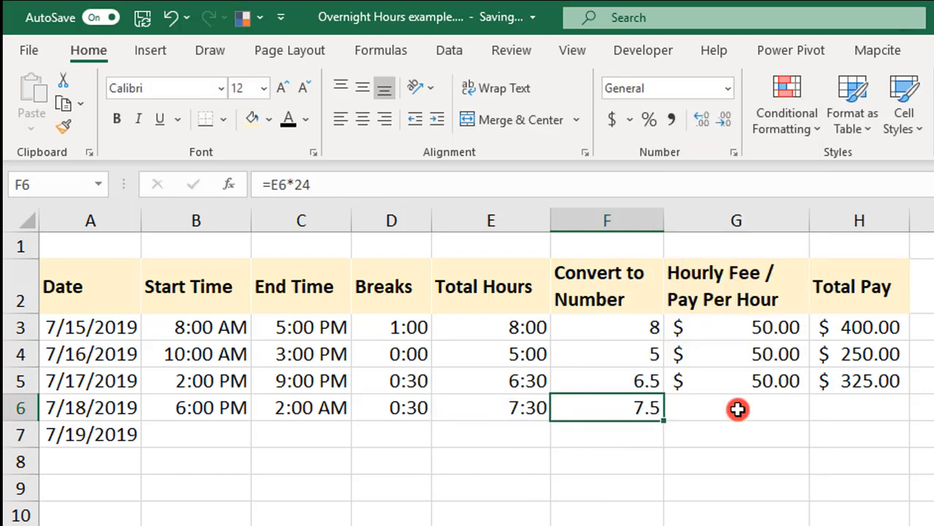
click(736, 408)
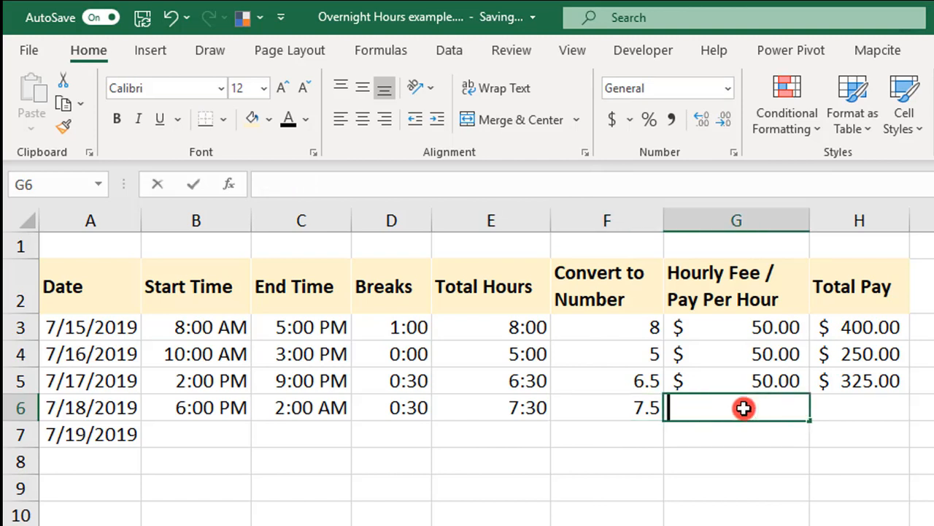
- Enter a $50.00 hourly fee in G6 and begin the Total Pay formula with =G6
text(50.00)
click(860, 407)
text(=)
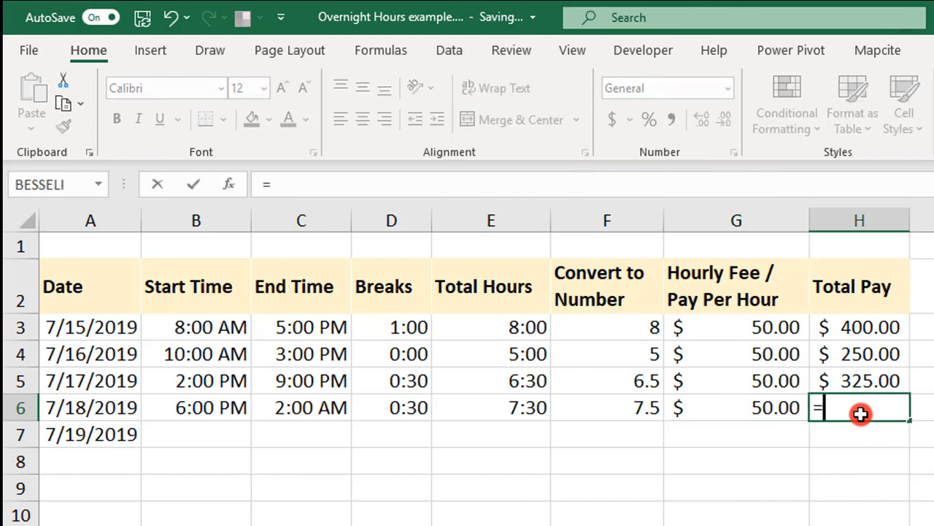
click(736, 407)
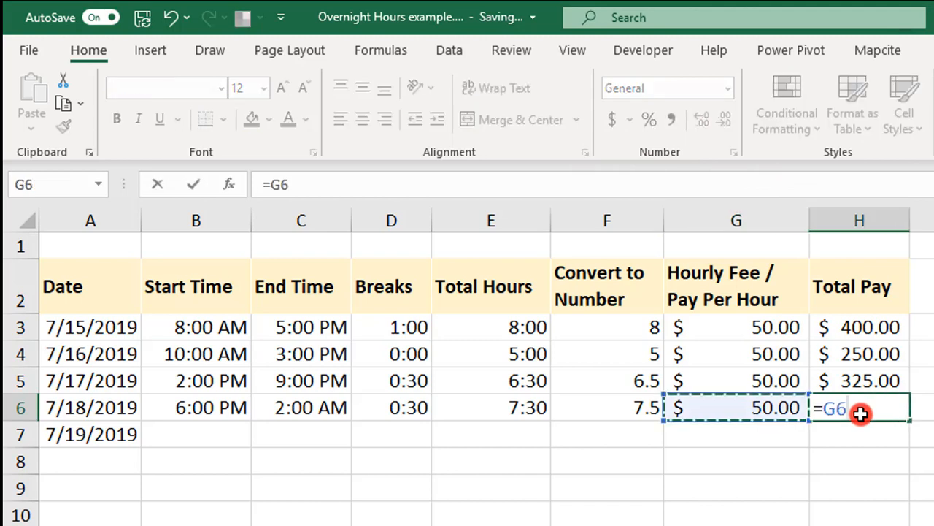